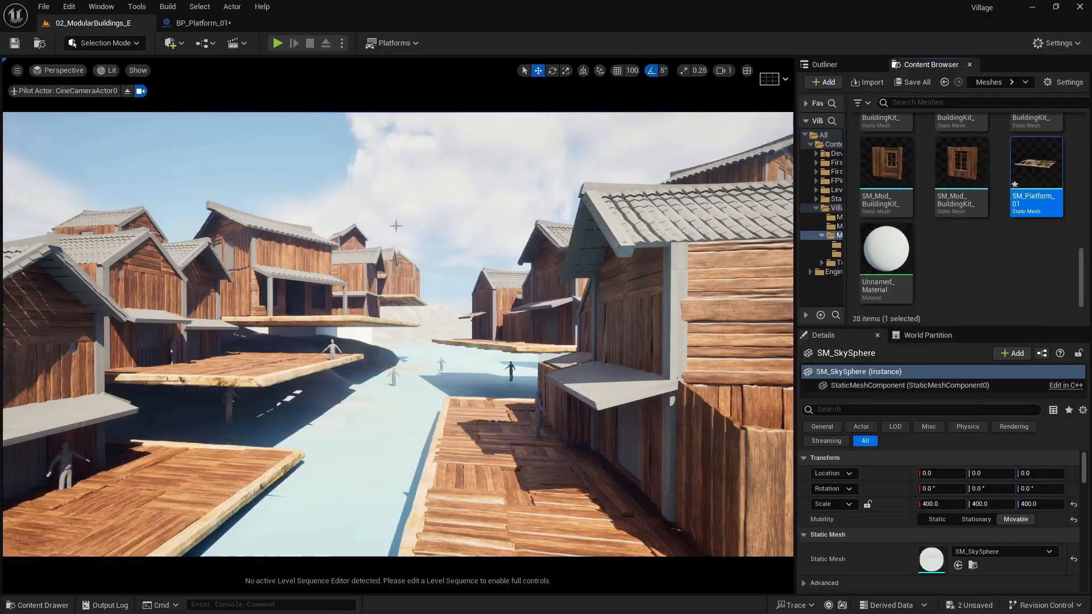
# Show BP_ModularBuilding01's Construction Script graph with wall and attic meshes wired into Make Array
pyautogui.click(41, 5)
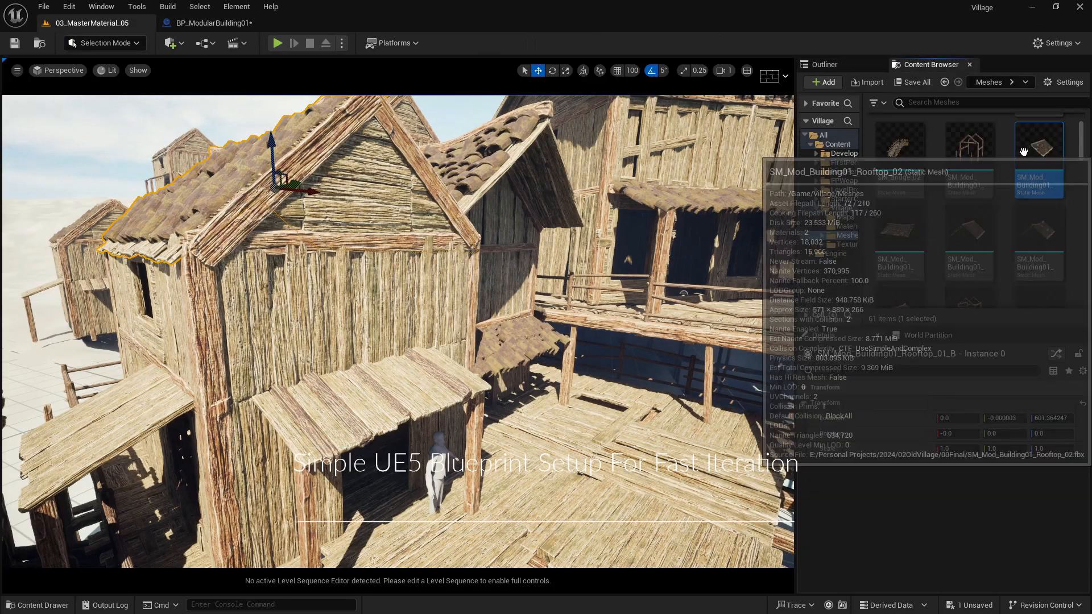
pyautogui.click(202, 23)
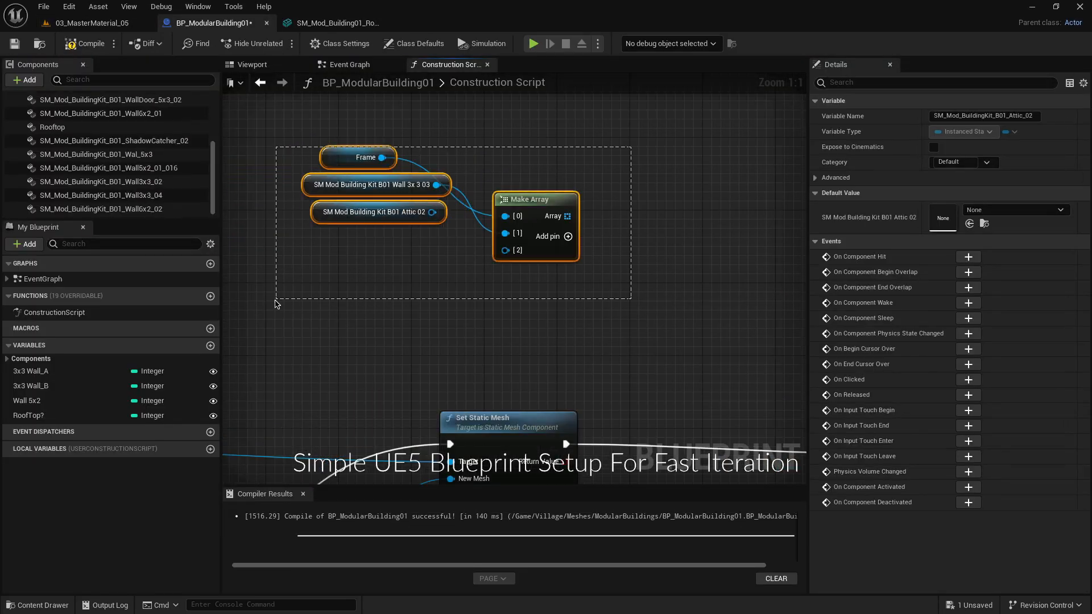